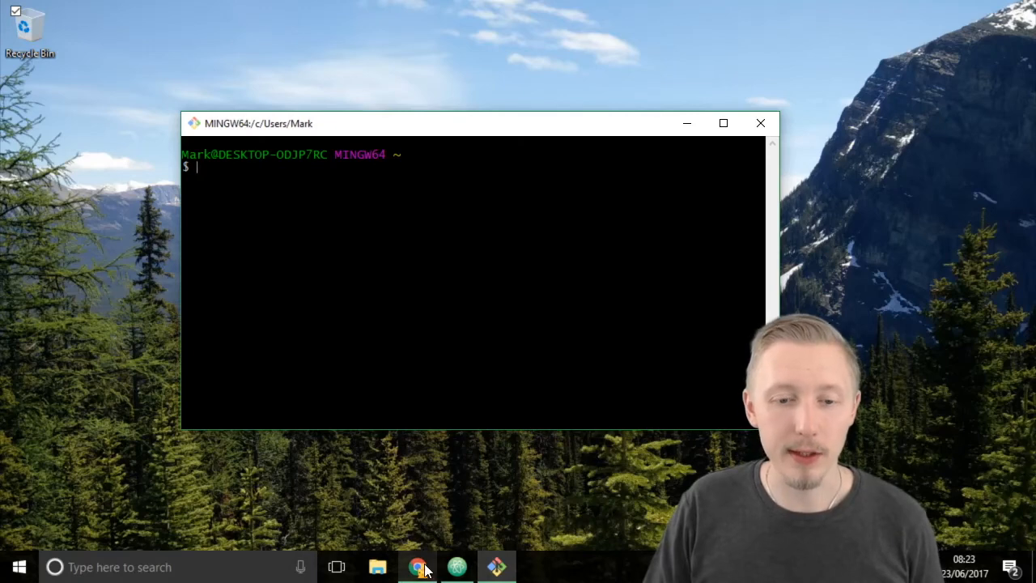
click(418, 567)
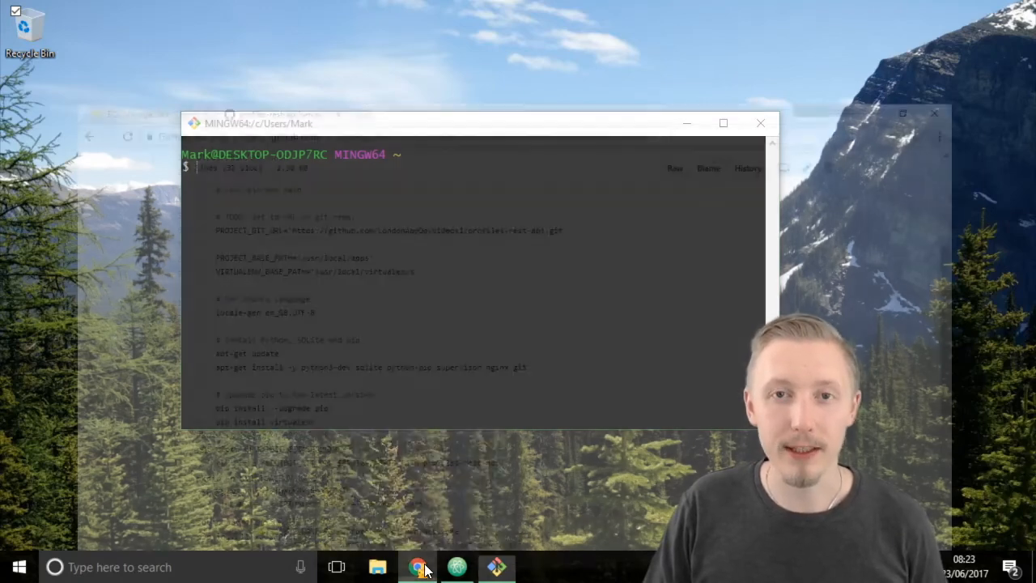
click(417, 566)
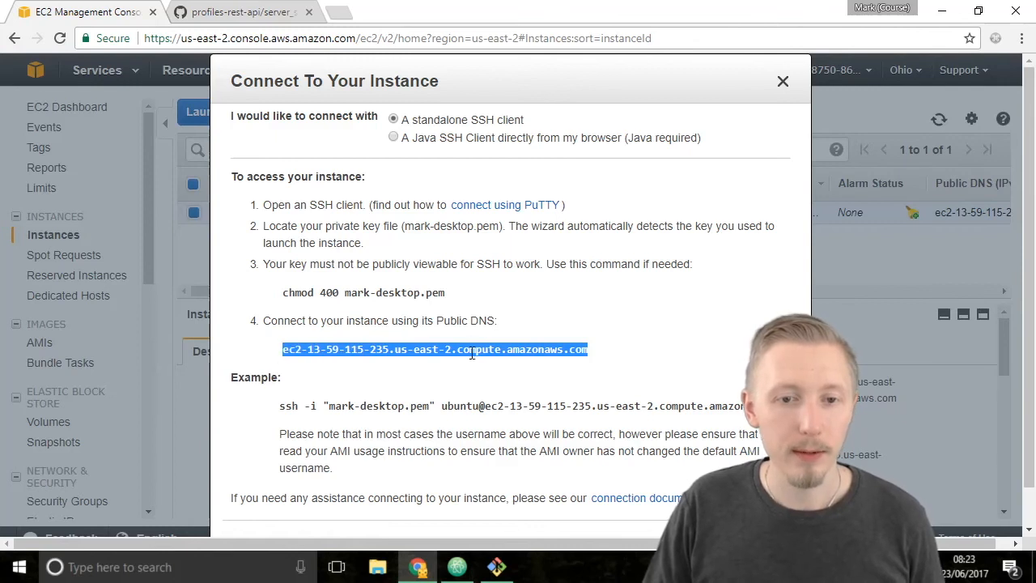
mouse_move(567, 424)
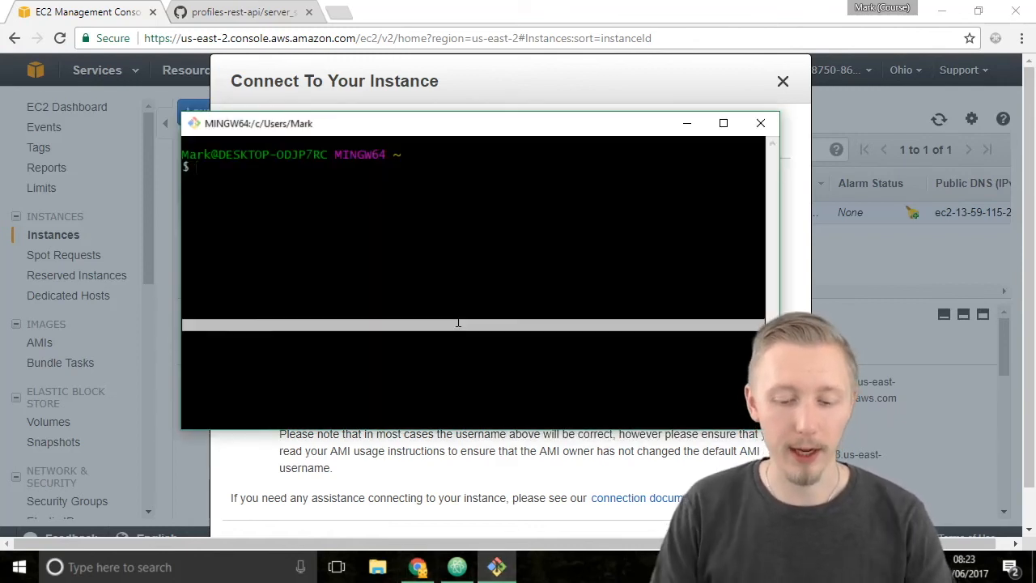
text(ssh ubuntu@)
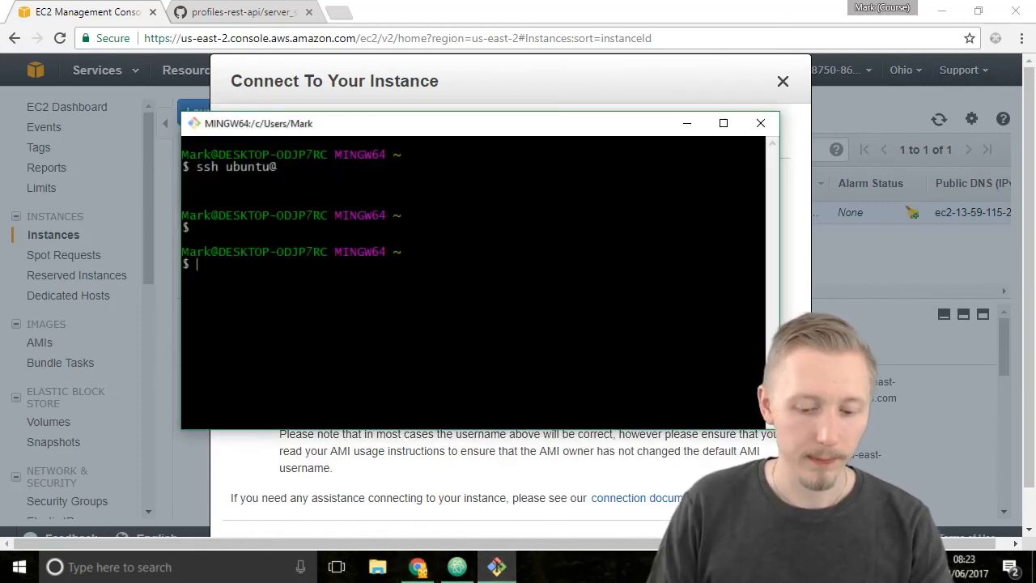
text(ssh ubuntu@)
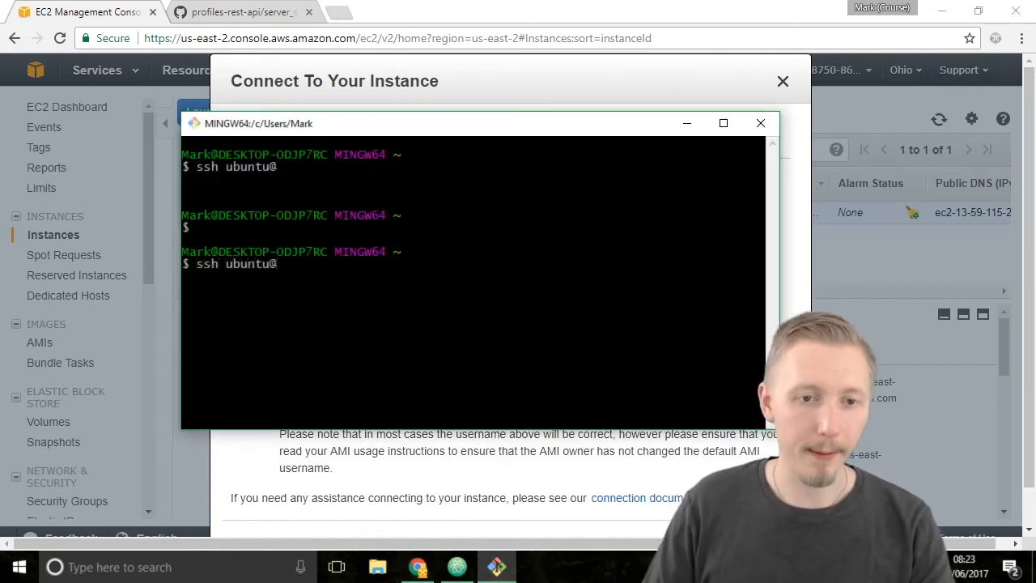
text(ec2-13-59-115-235.us-east-2.compute.amazonaws.com)
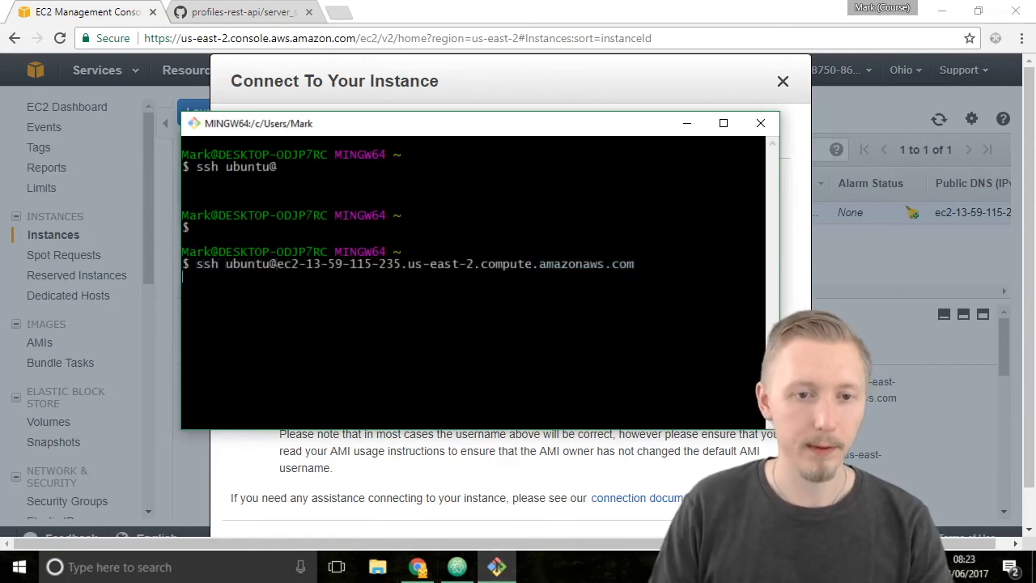
Connect to the EC2 server over SSH and run sudo apt-get install wget.
key(Return)
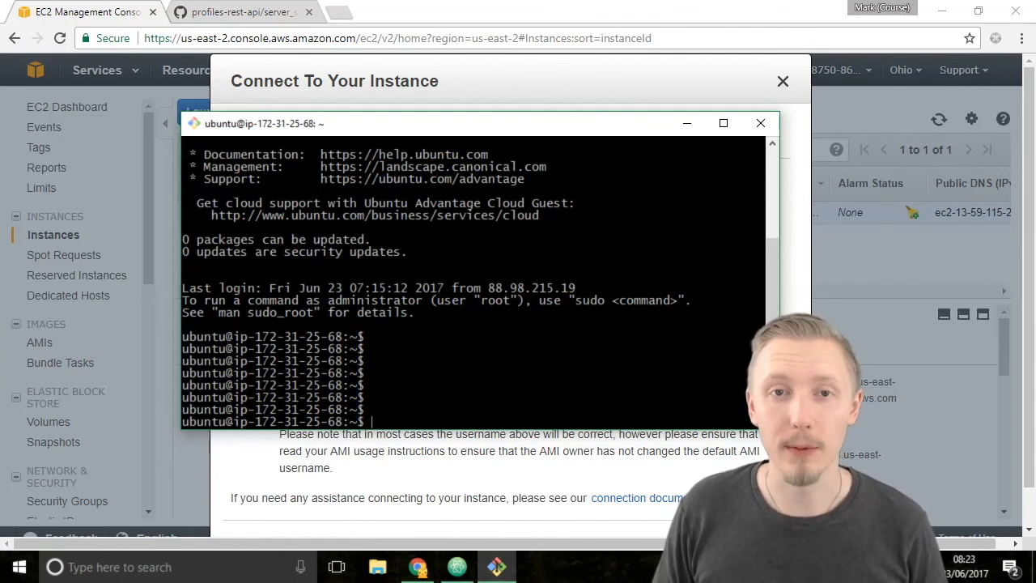
text(sudo)
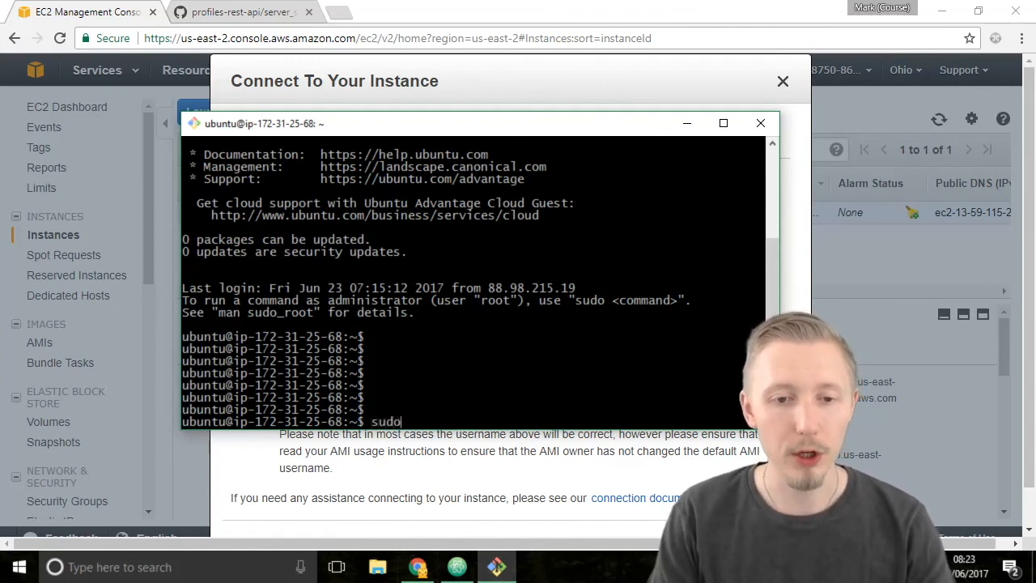
text(apt-get ins)
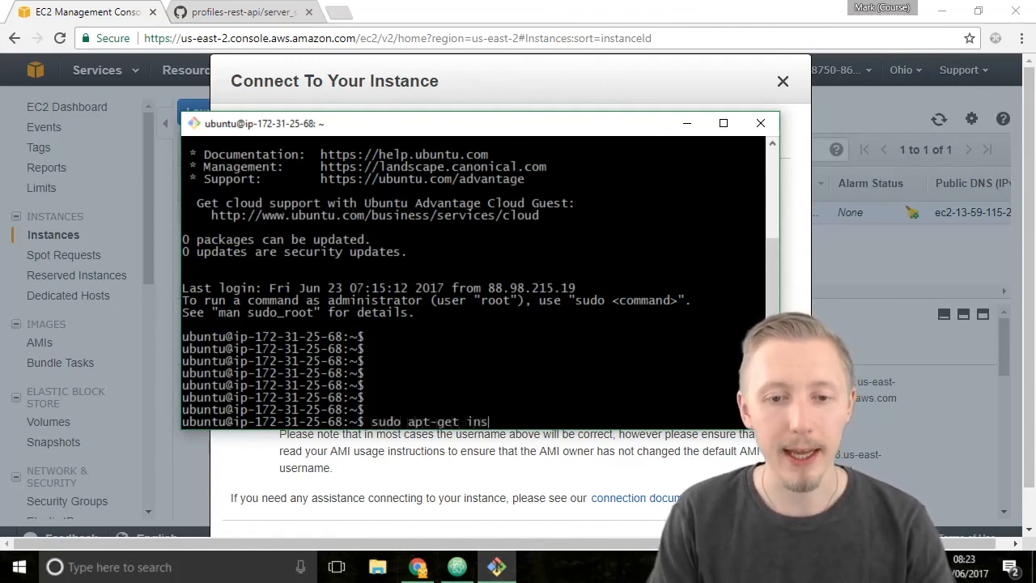
text(tall wget)
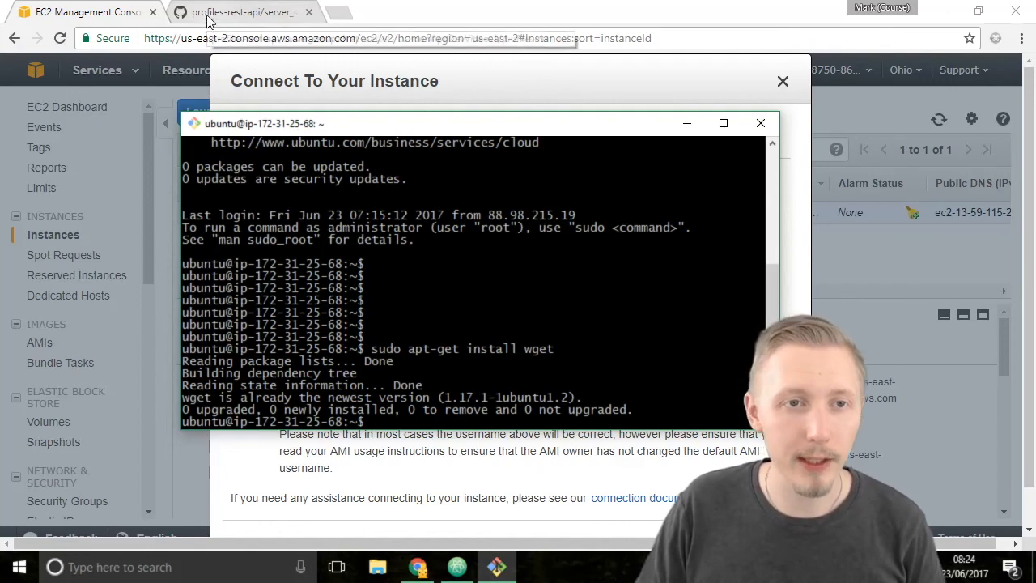
Navigate the profiles-rest-api repository on GitHub to deploy/server_setup.sh.
click(240, 12)
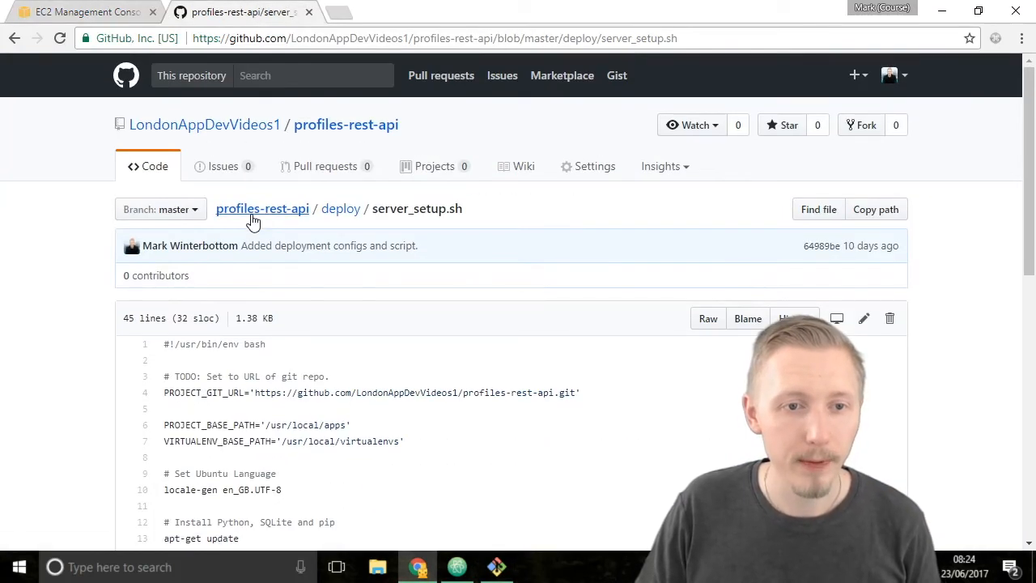
click(262, 207)
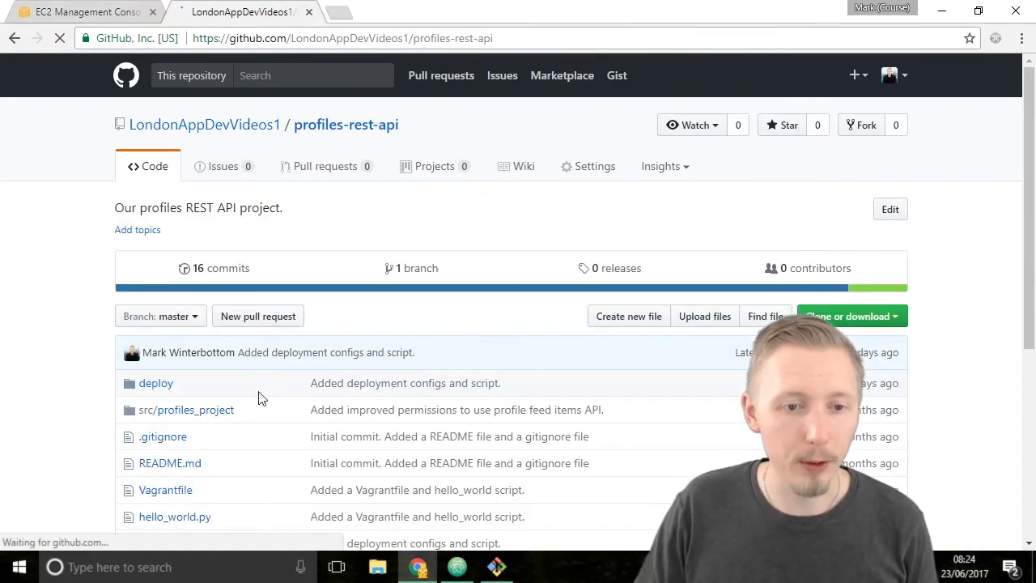
scroll(down, 3)
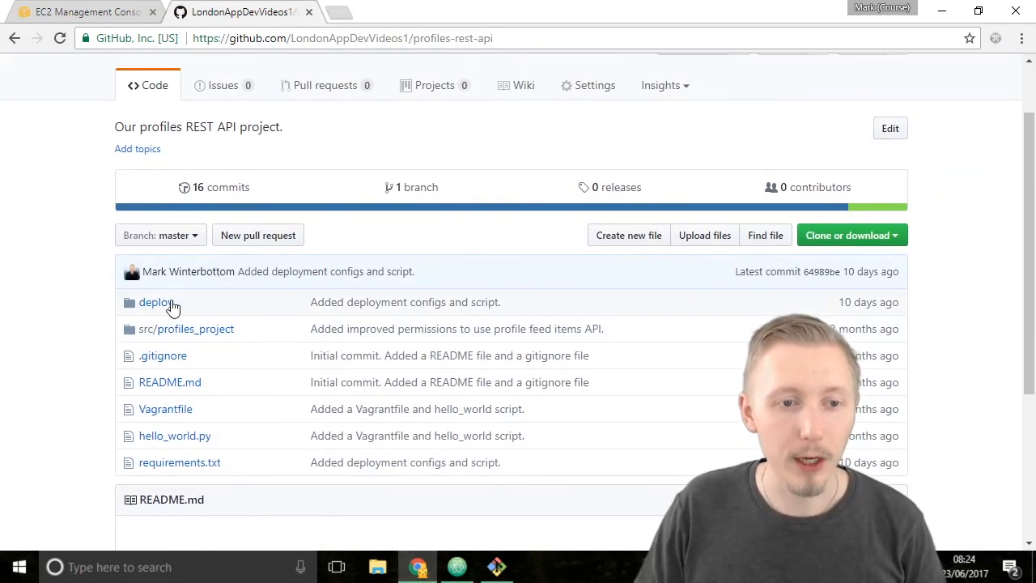
click(154, 303)
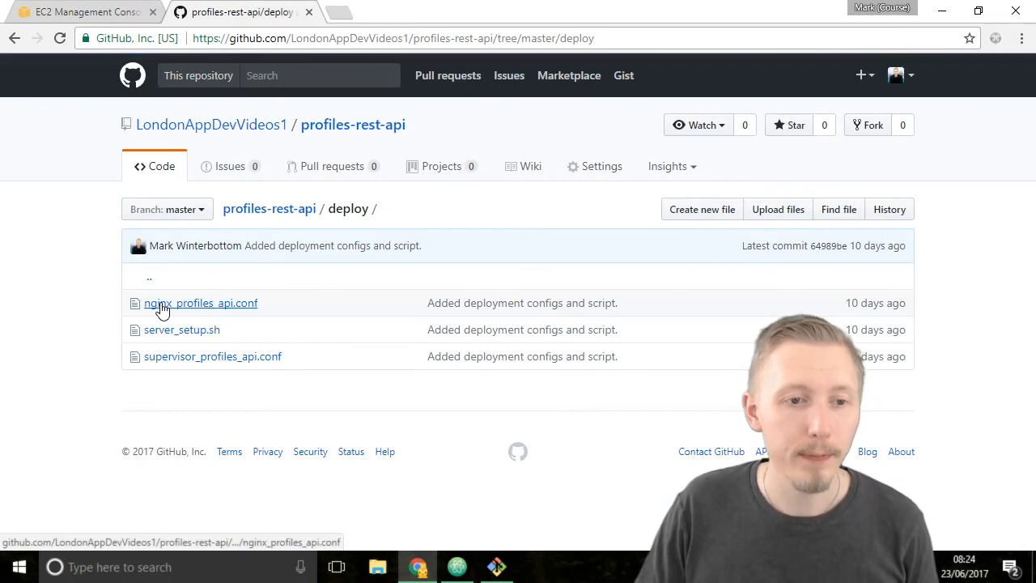
mouse_move(191, 335)
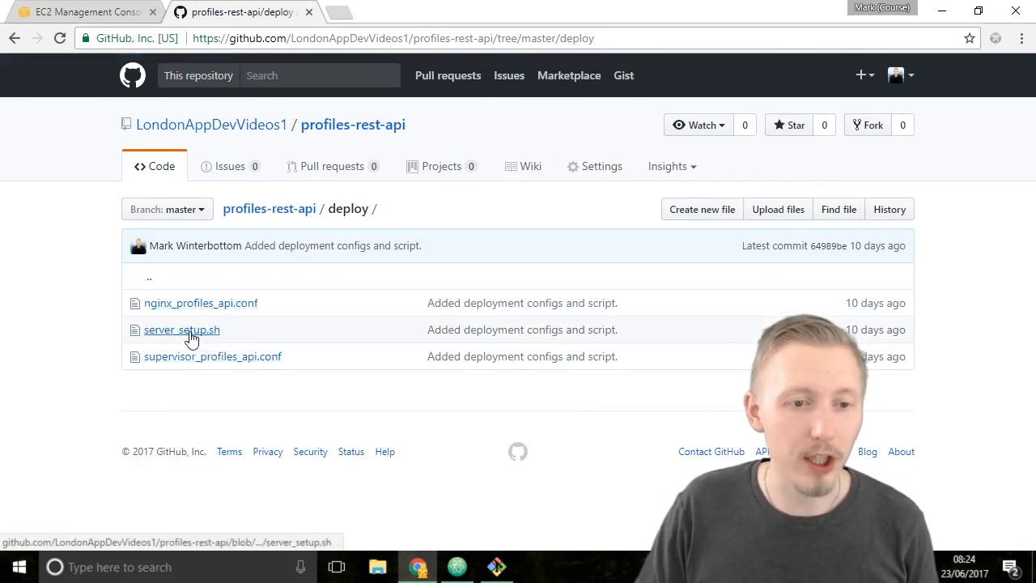
click(182, 330)
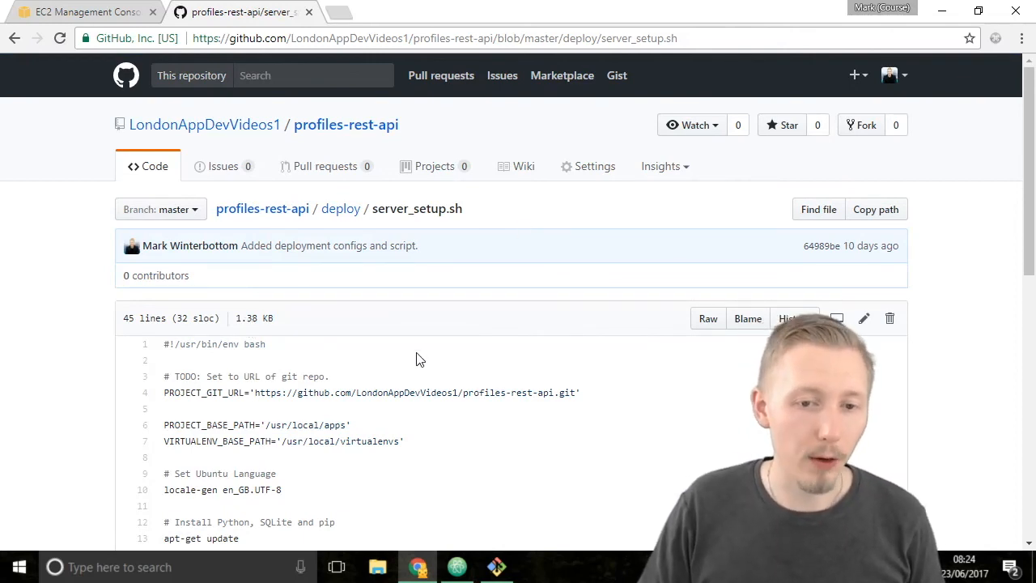
View server_setup.sh as raw text and bring the server terminal back to the front.
scroll(down, 3)
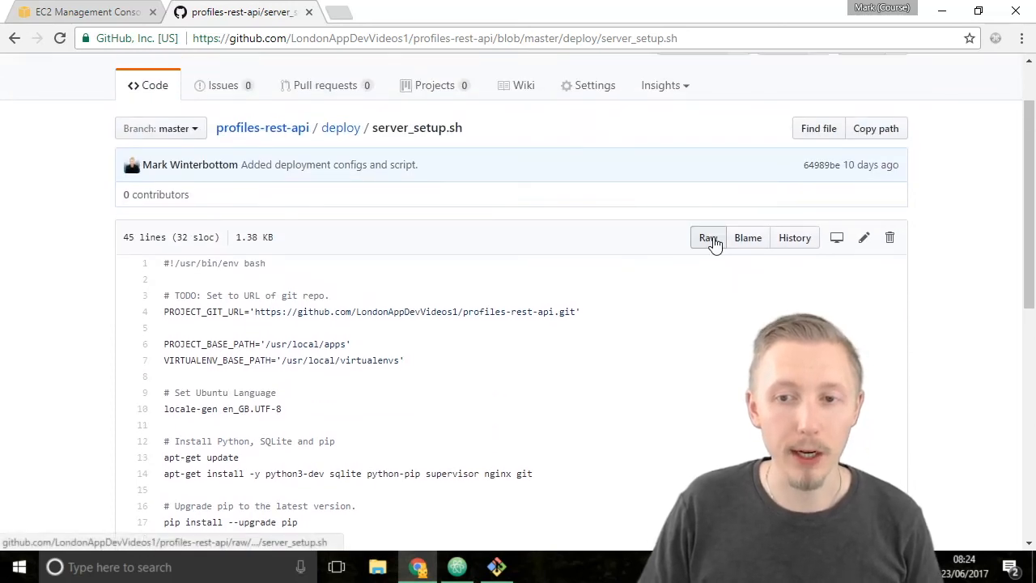
click(707, 236)
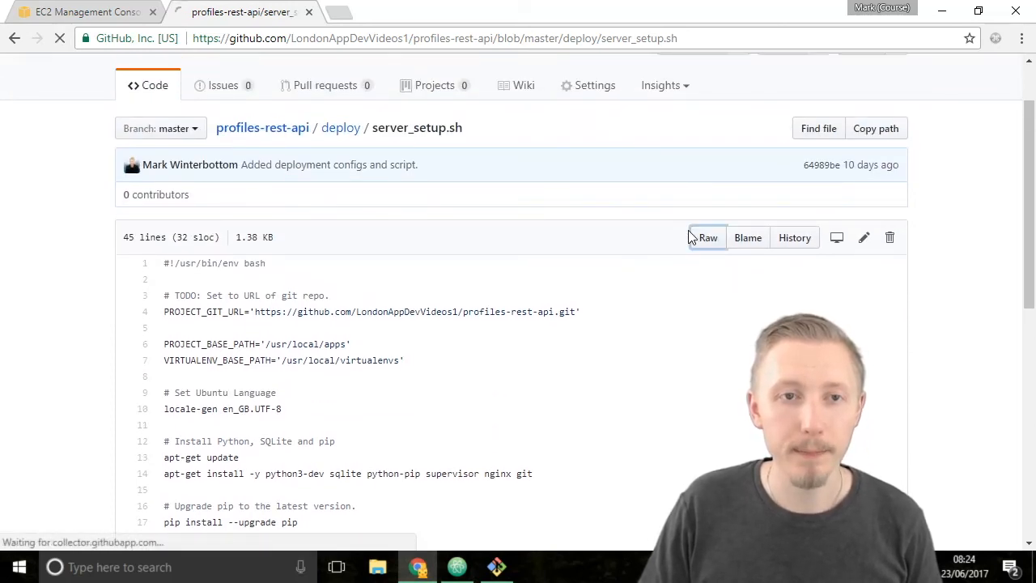
click(706, 236)
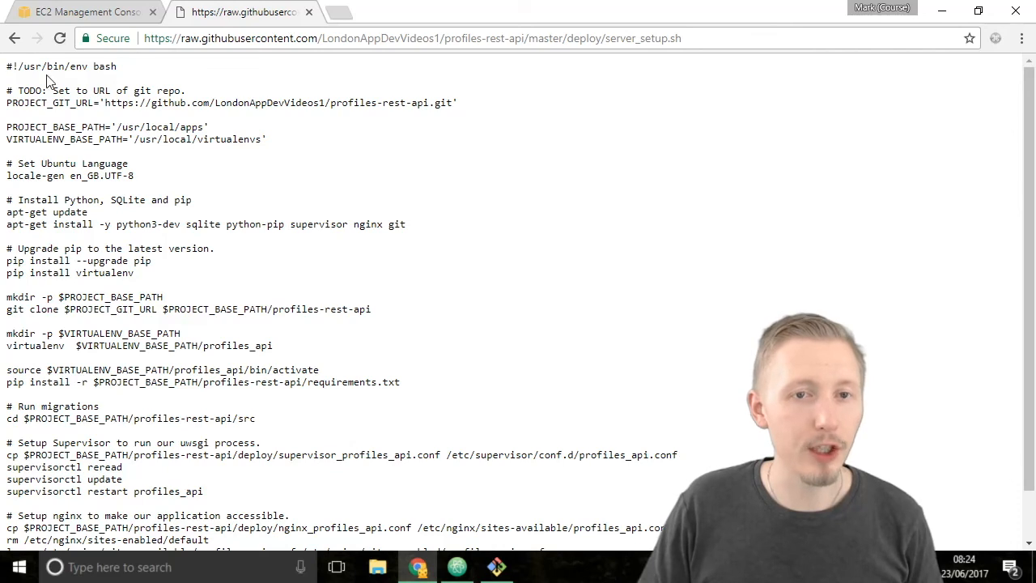
scroll(down, 3)
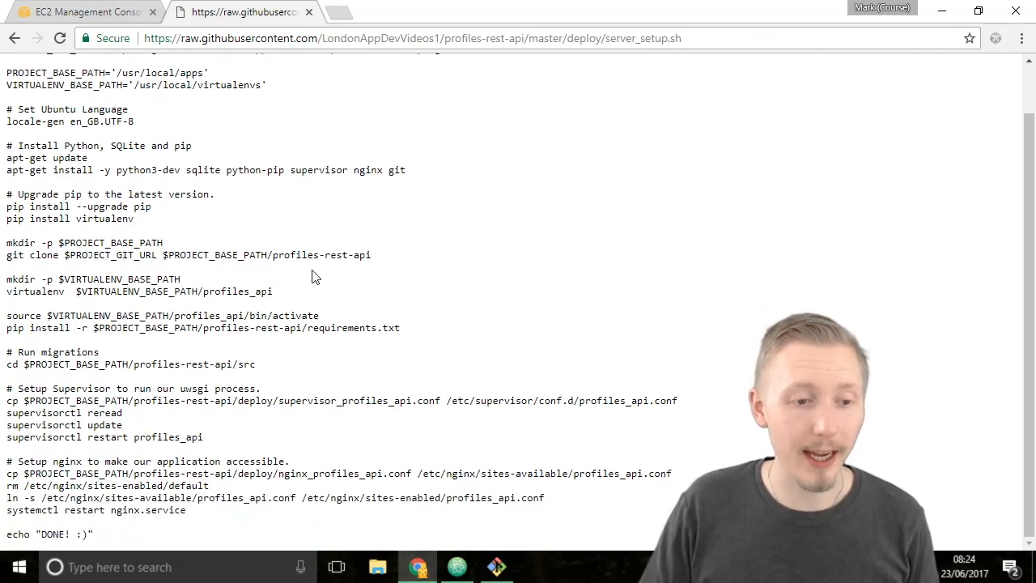
click(413, 39)
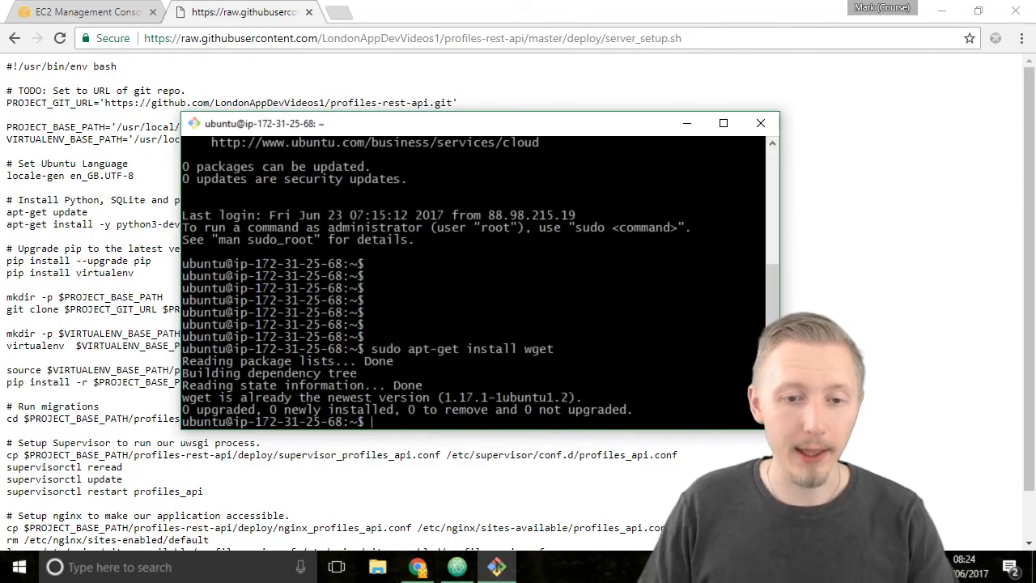
Download server_setup.sh with wget from the raw GitHub URL and list the directory to confirm.
text(wg)
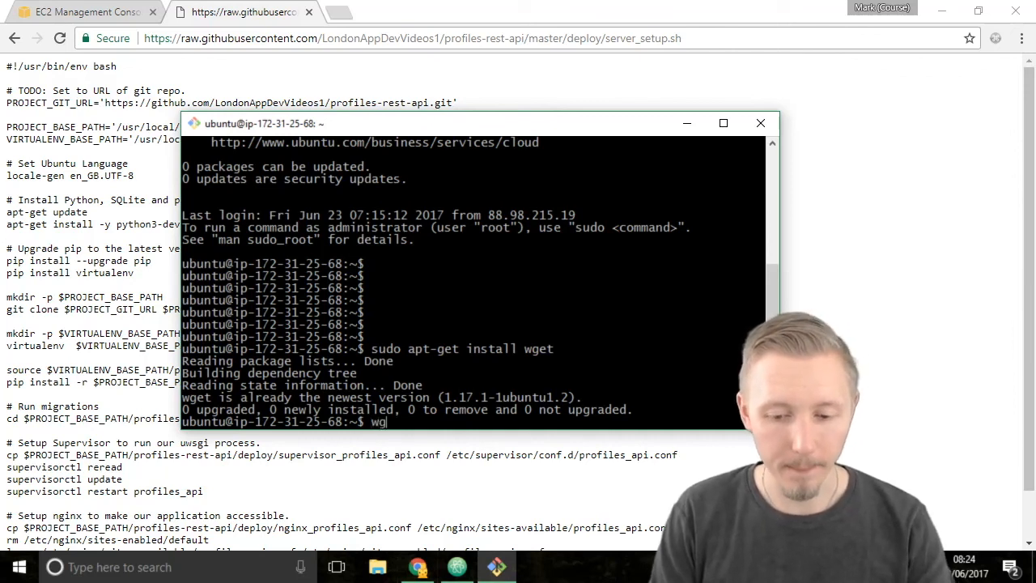
text(et)
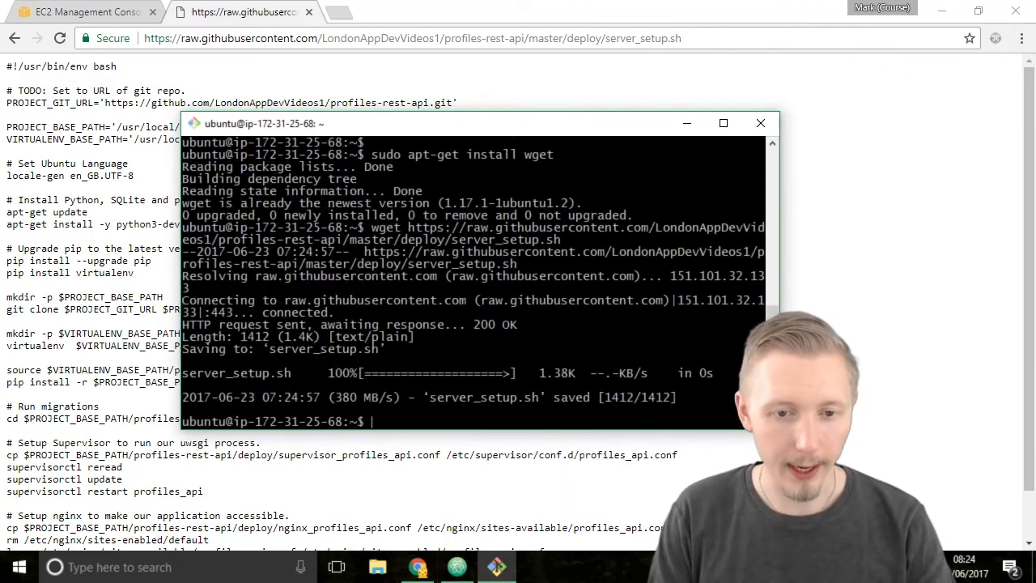
key(Return)
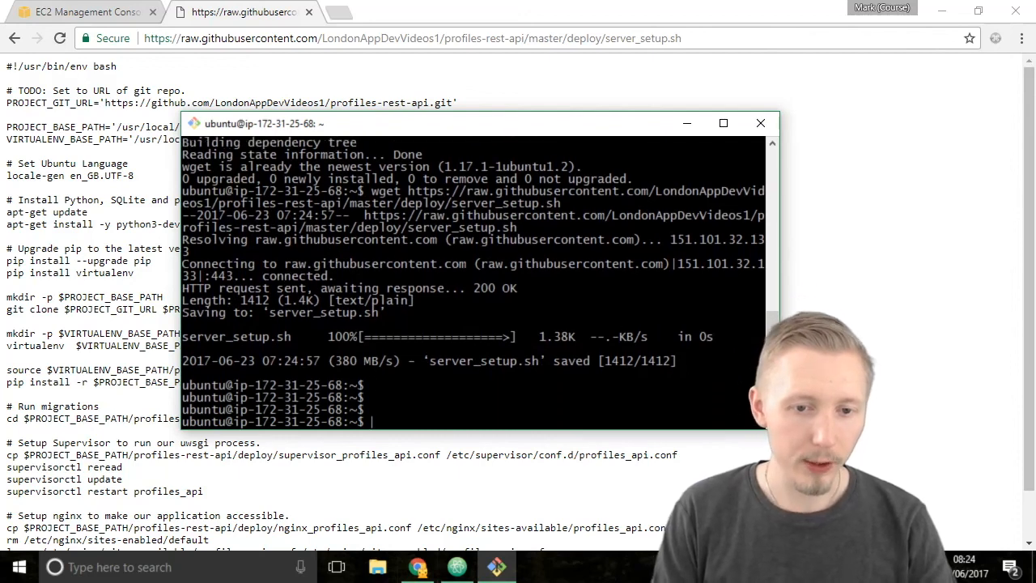
text(ls)
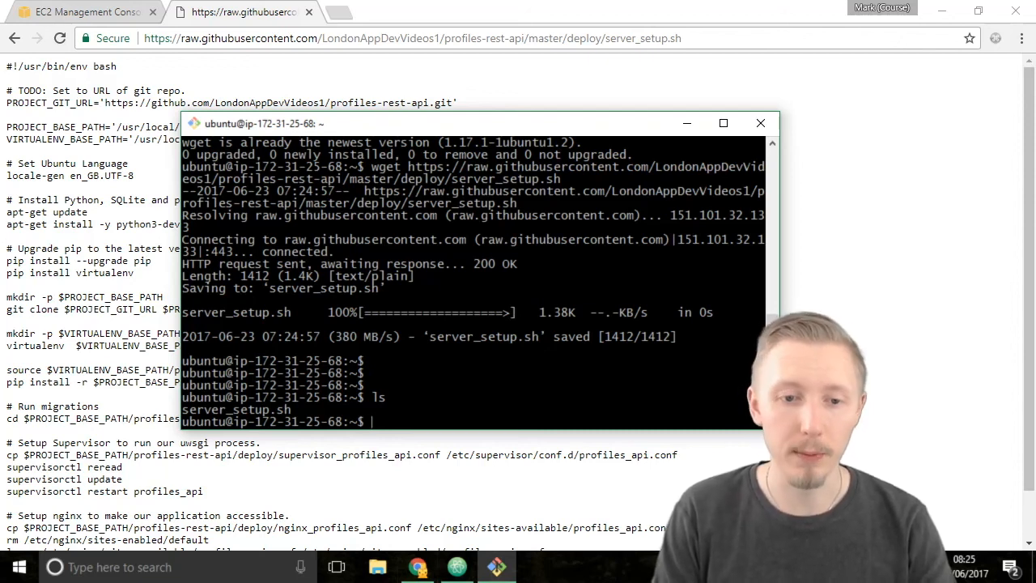
Make server_setup.sh executable with chmod +x and list the directory.
text(chm)
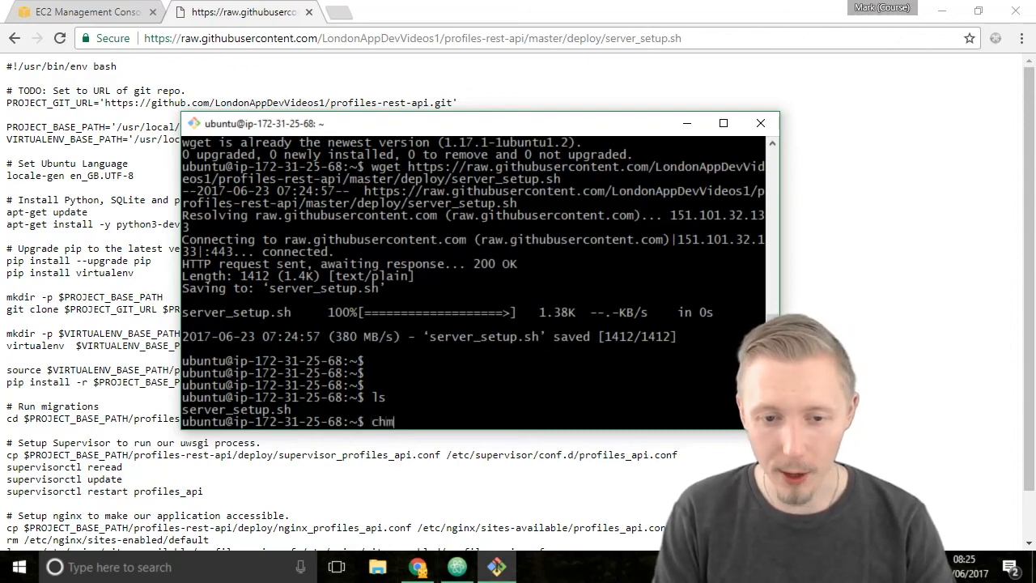
text(od +x)
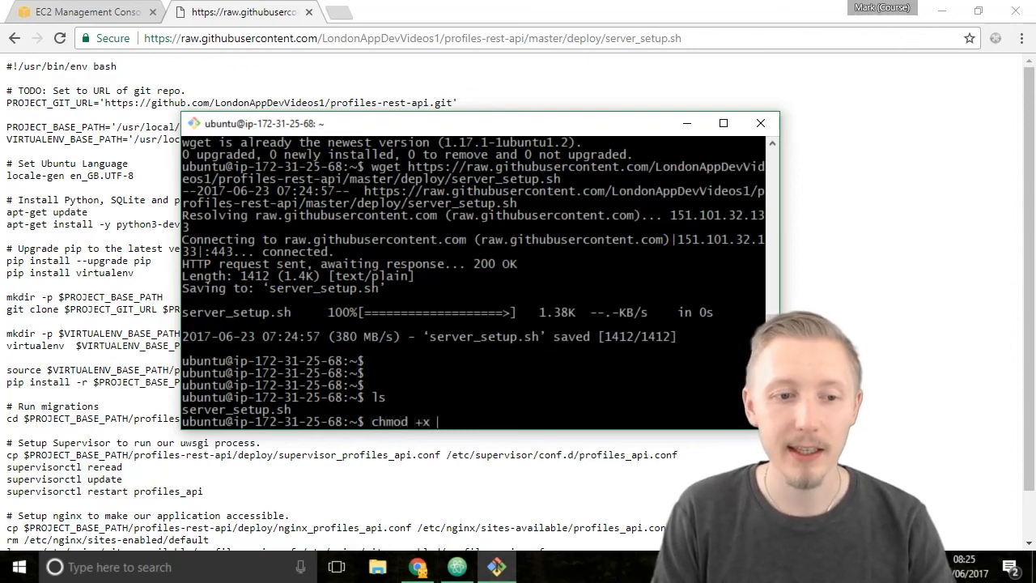
text(server_setup.sh)
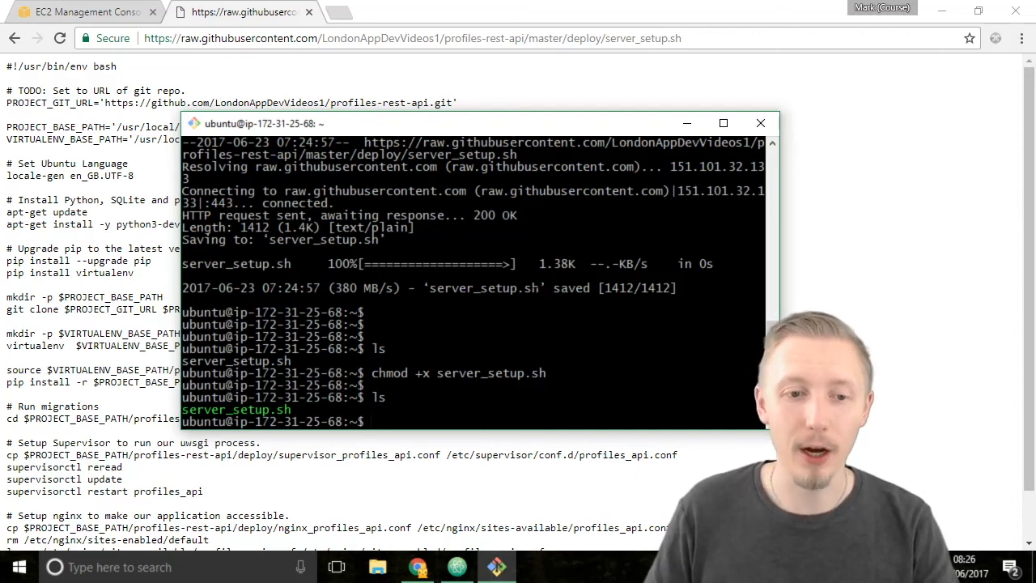
Launch the script as root with sudo ./server_setup.sh.
text(sudo service)
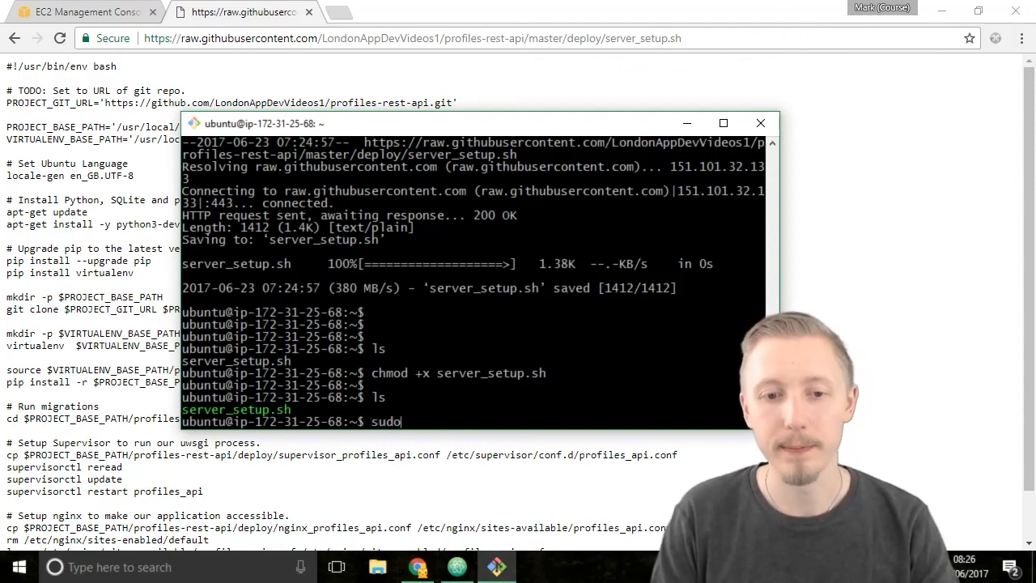
text(./server_setup.sh)
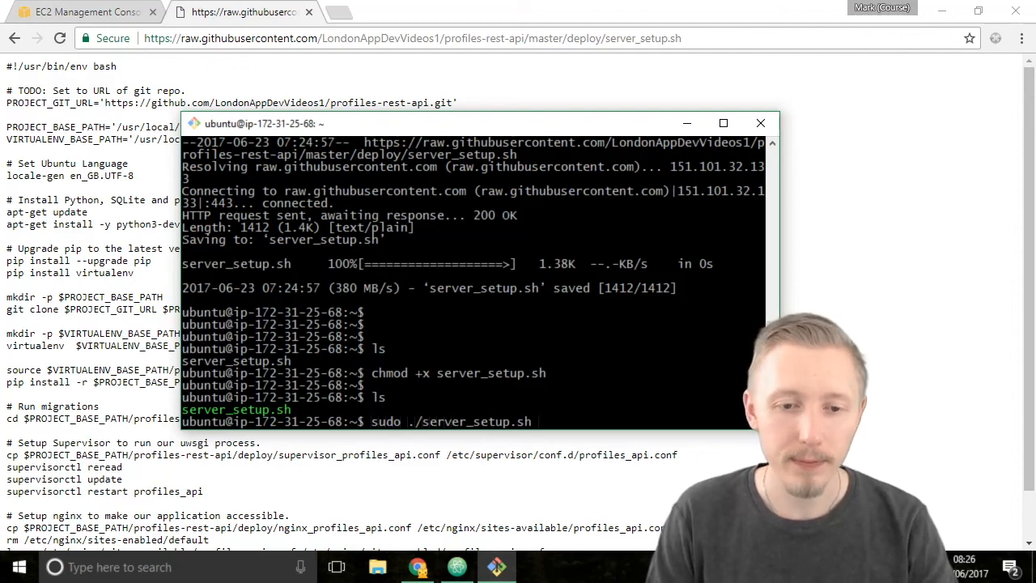
key(Return)
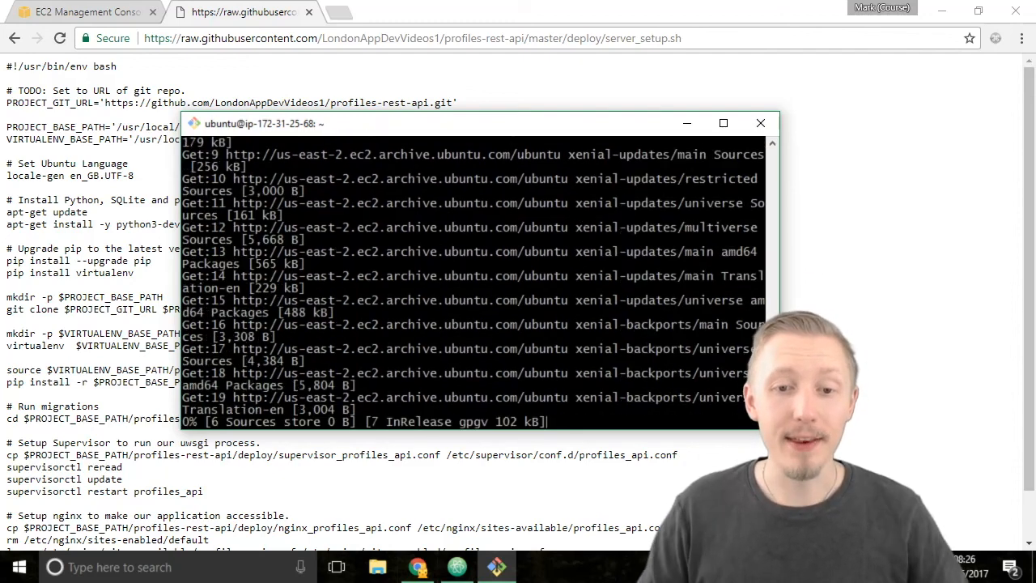